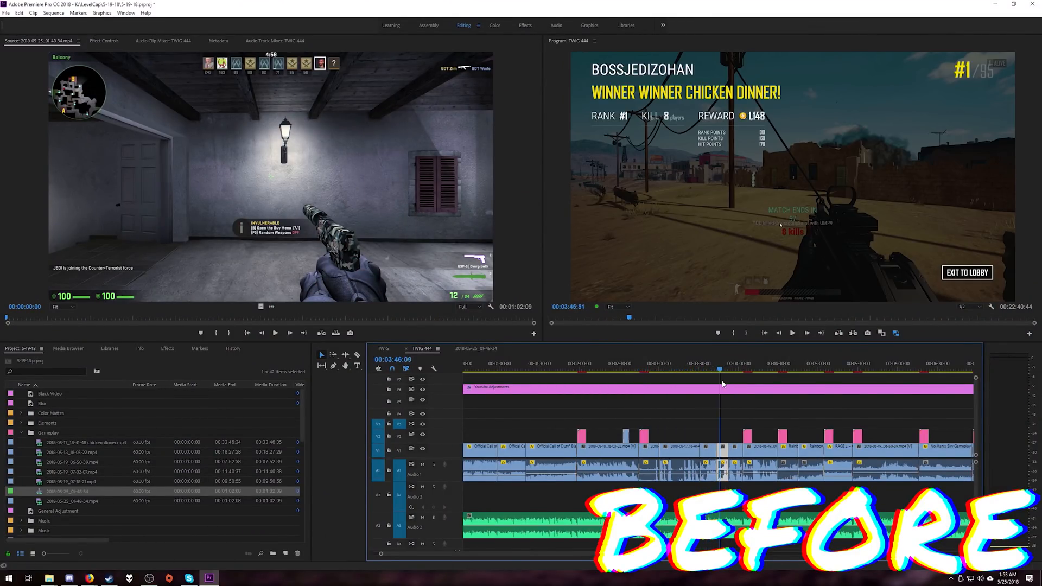
- Bring up the OBS Studio MASTER CLASS 2018 playlist on YouTube and scroll through its videos
left_click(663, 364)
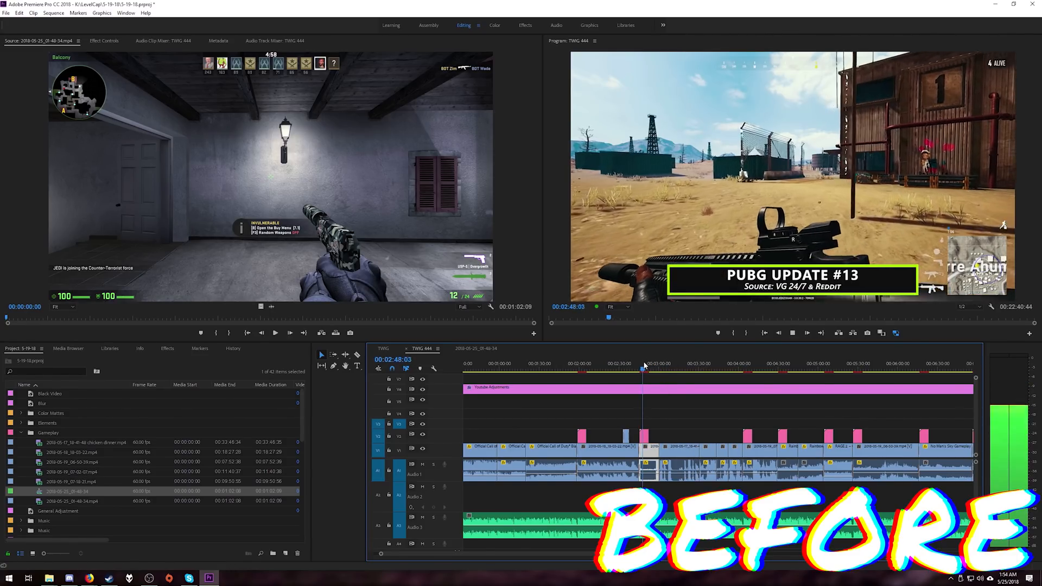
left_click(680, 364)
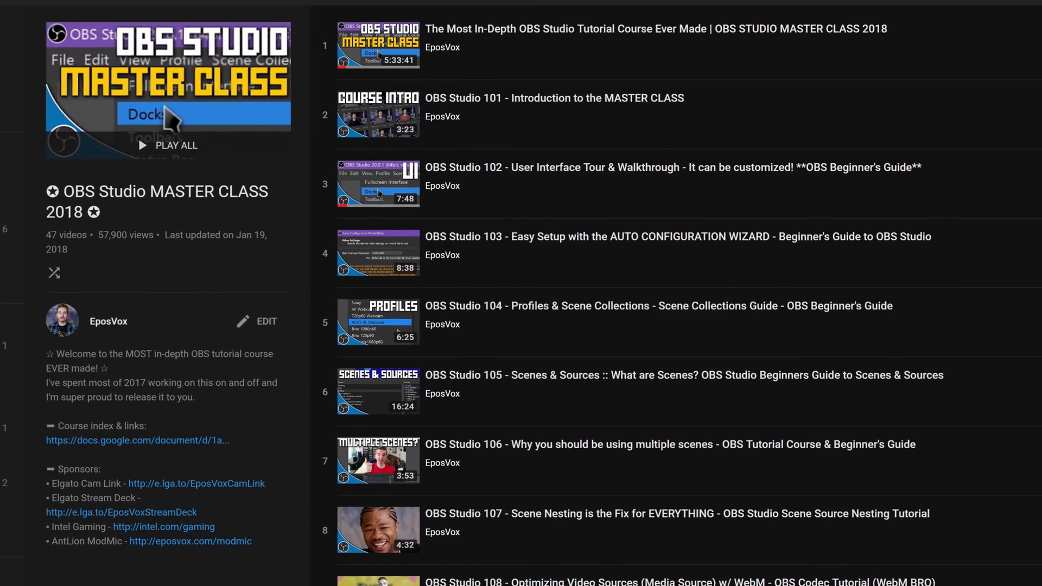
scroll("down", 3)
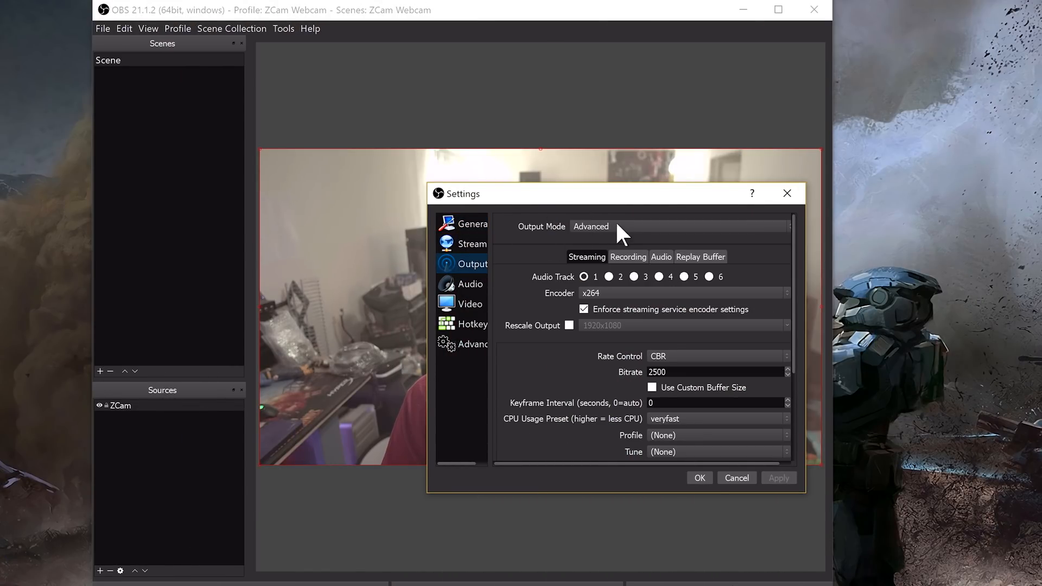
- Switch OBS Output settings to Advanced mode to reveal the streaming encoder options
left_click(627, 257)
type("2")
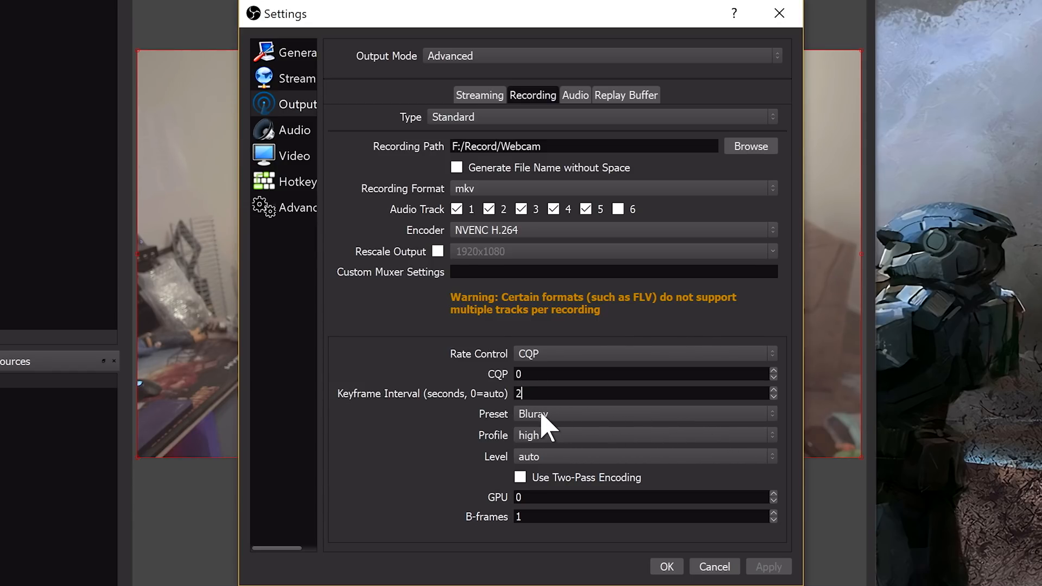
mouse_move(412, 505)
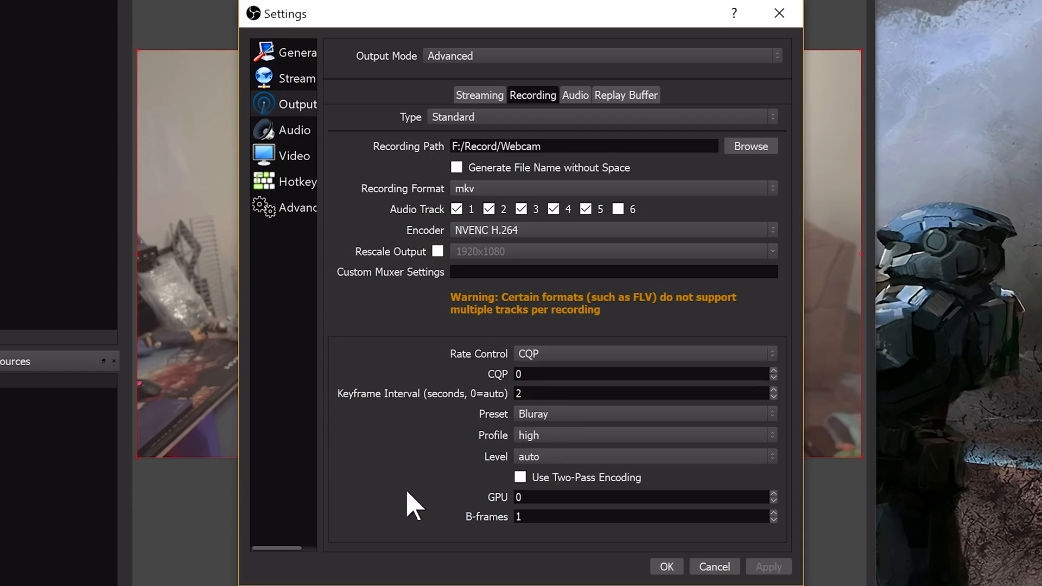
mouse_move(572, 439)
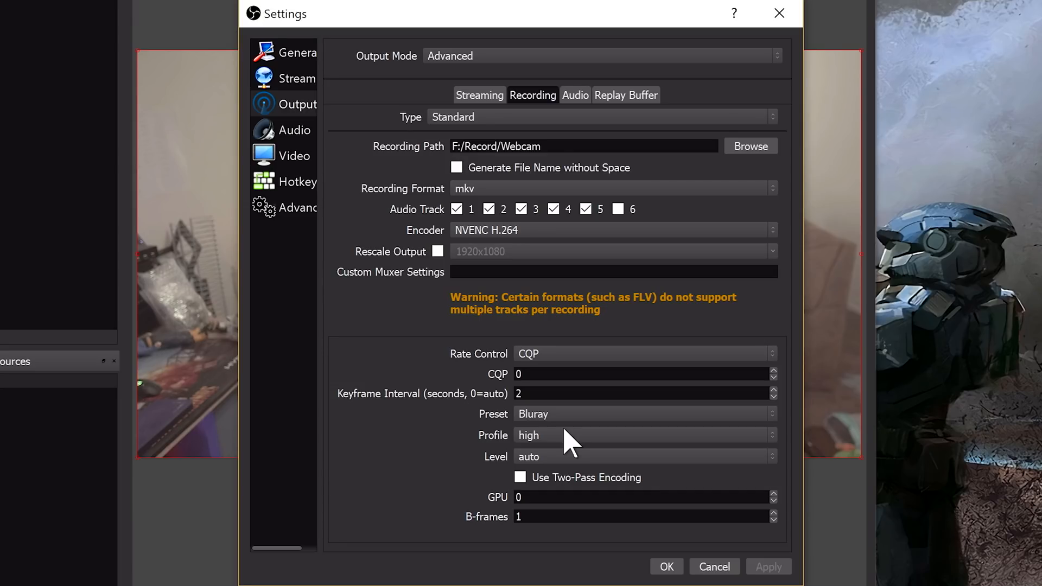
- List the available NVENC recording encoder presets, such as Bluray
left_click(640, 413)
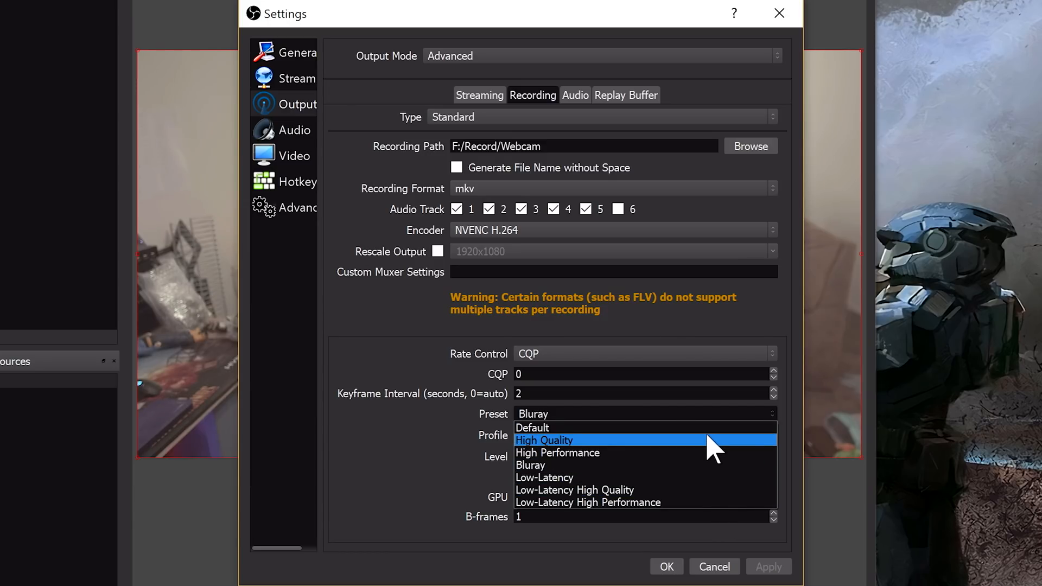
left_click(542, 440)
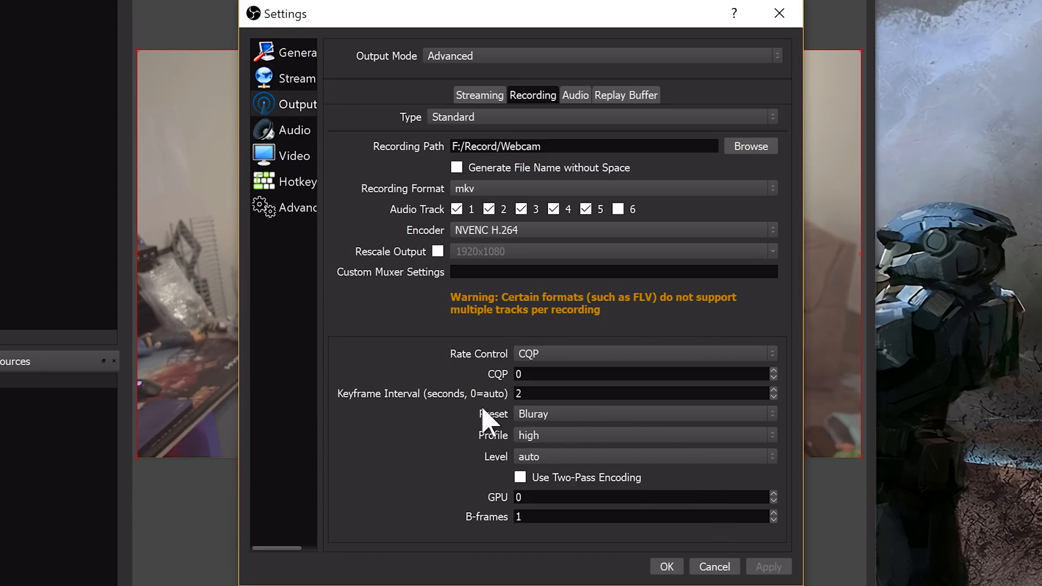
left_click(641, 435)
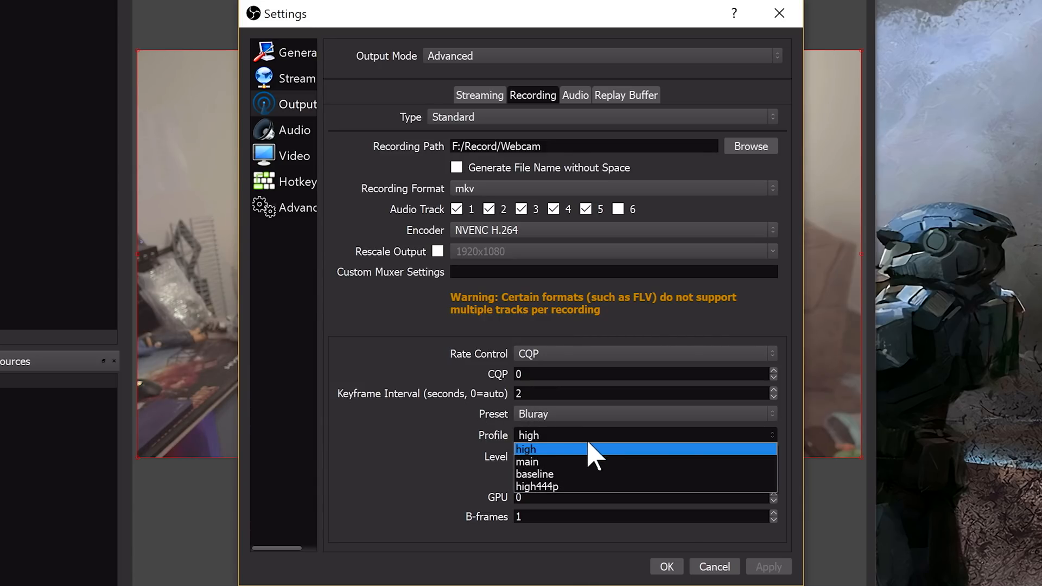
mouse_move(628, 462)
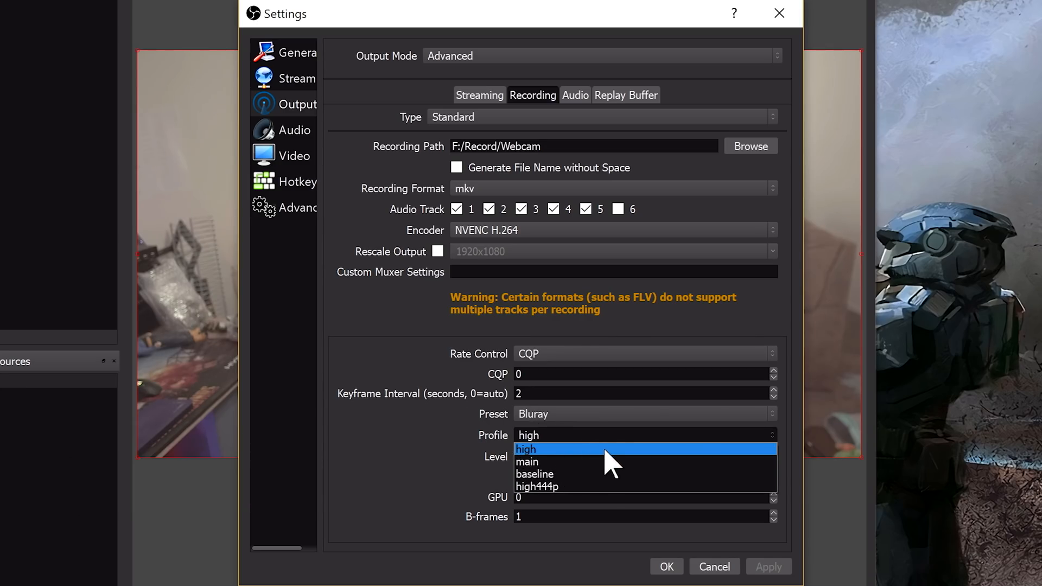
mouse_move(628, 462)
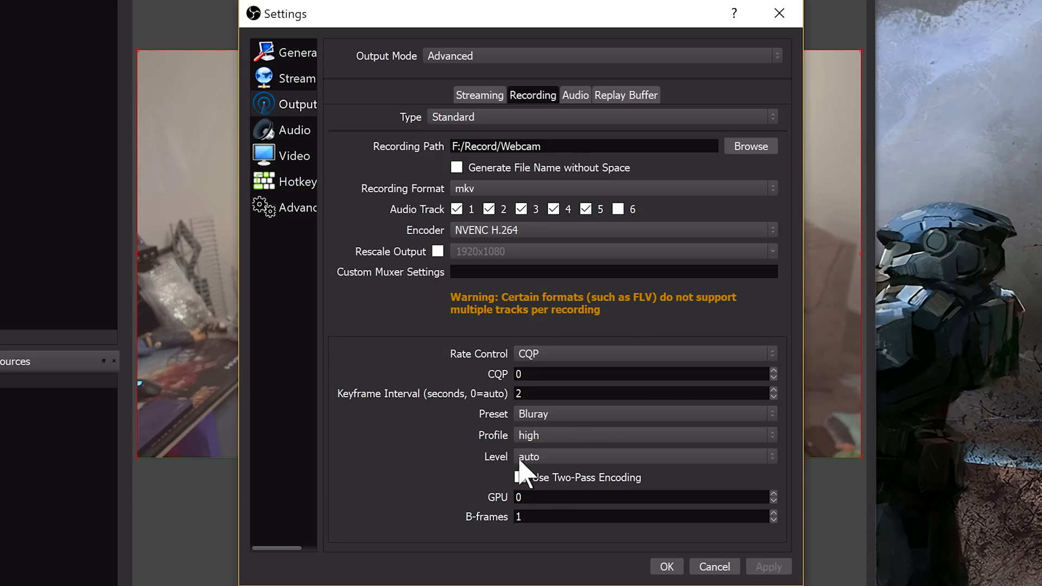
left_click(520, 477)
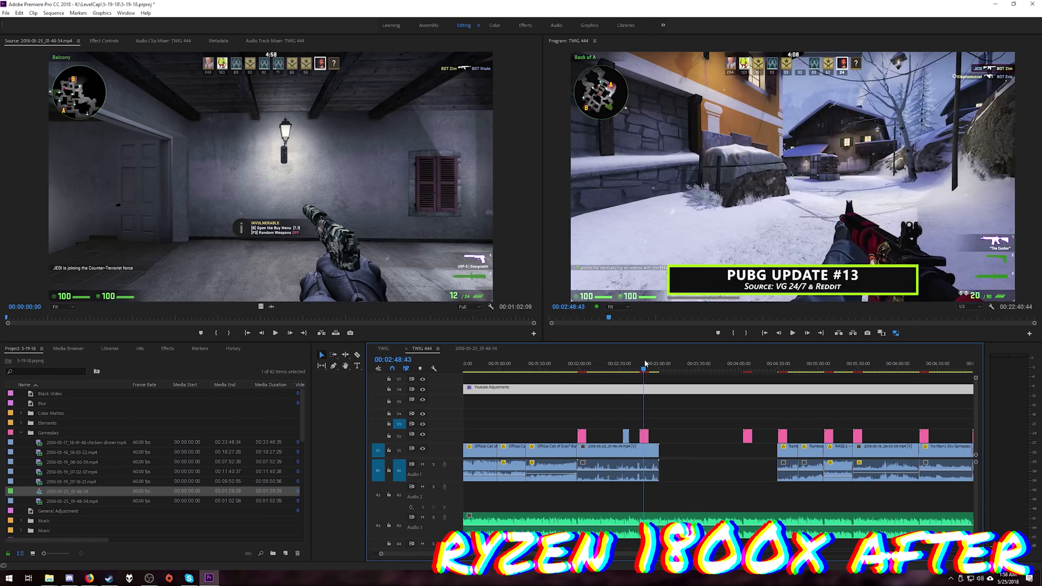
- Show the End Screen Templates feature under TubeBuddy's Productivity Tools
left_click(599, 369)
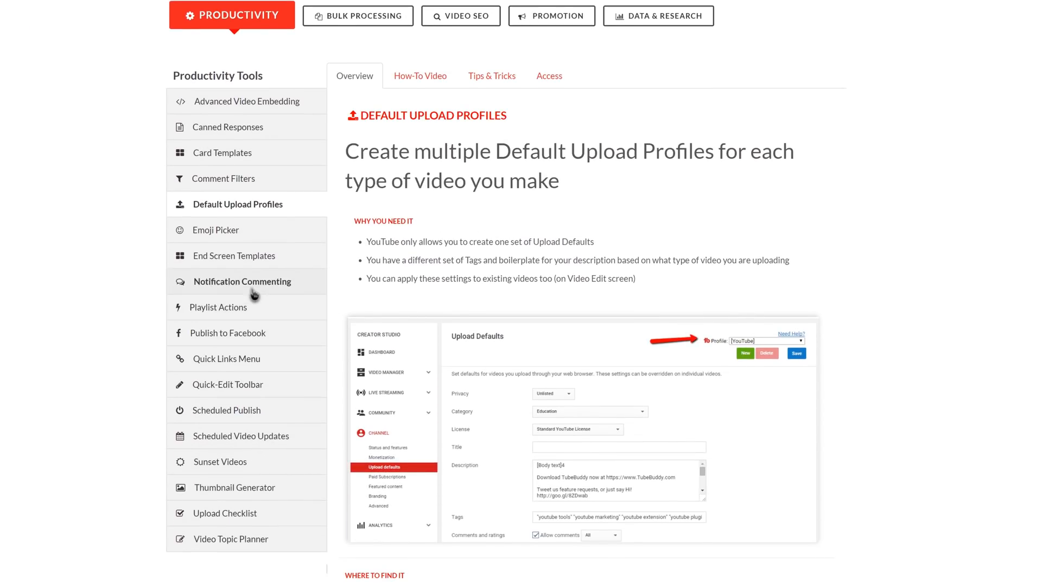
left_click(234, 255)
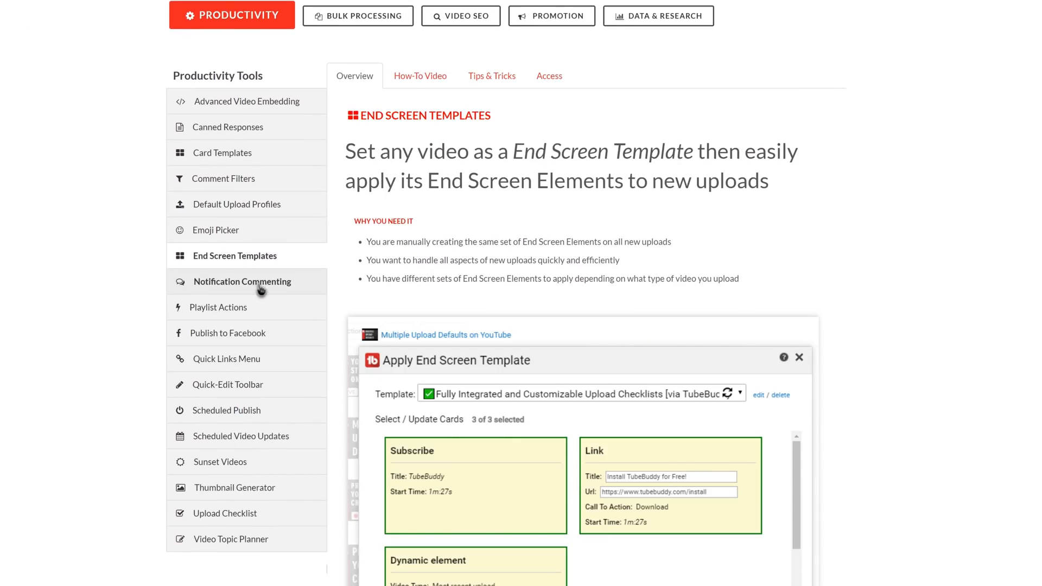